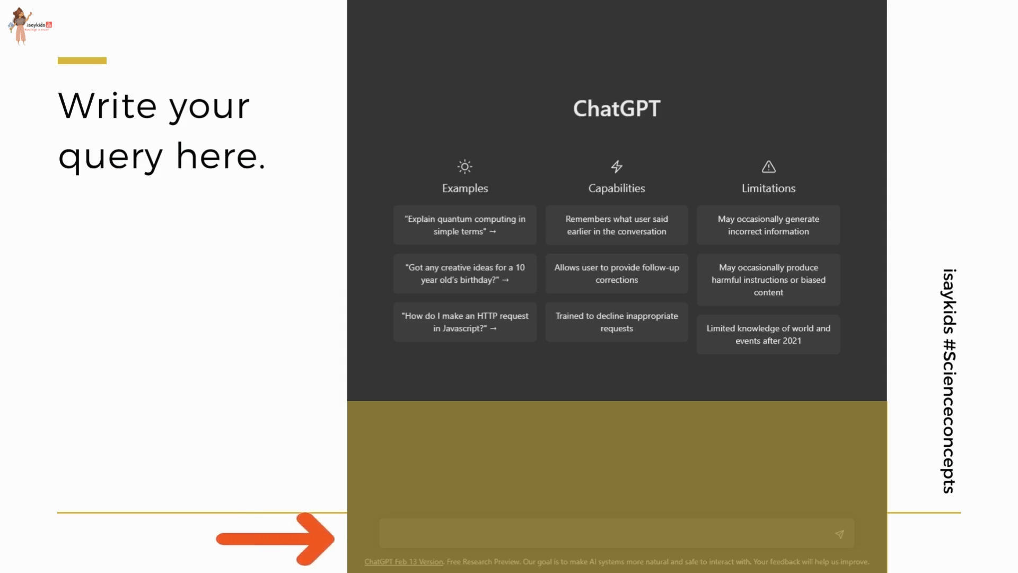
Ask ChatGPT "Suggest some good gifts for my 8 year old" and send it
type("Suggest some good gifts f")
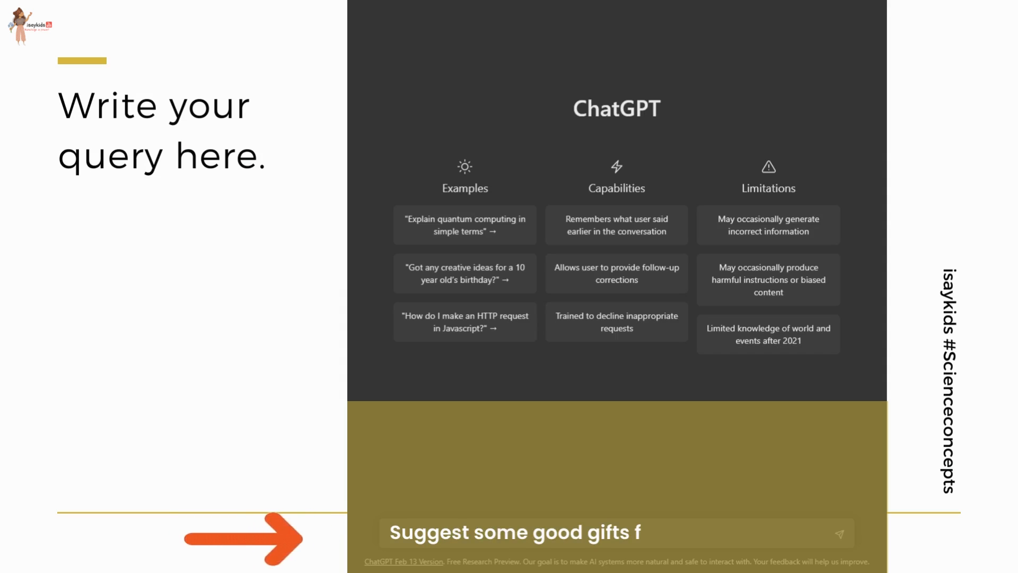
left_click(838, 533)
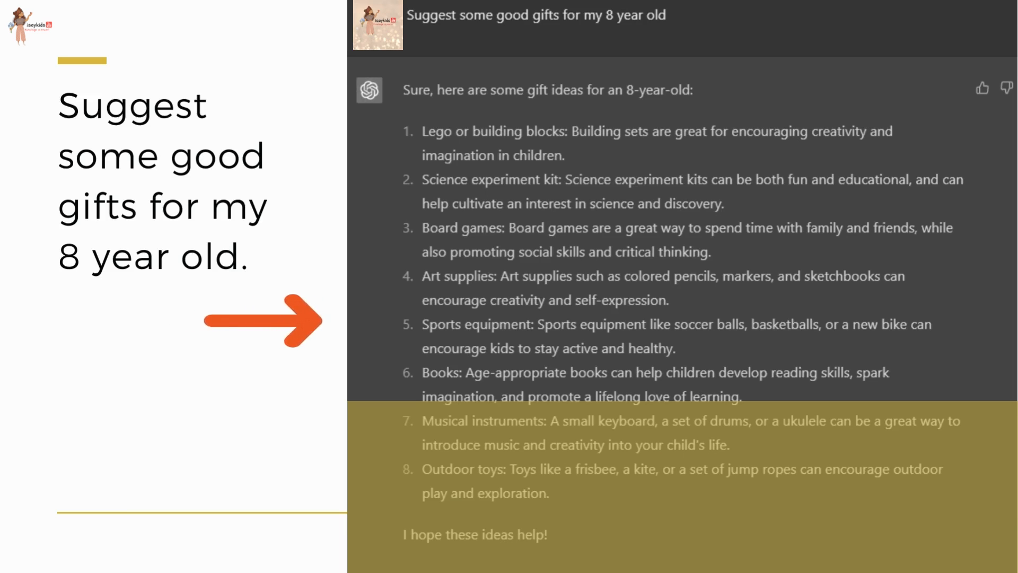